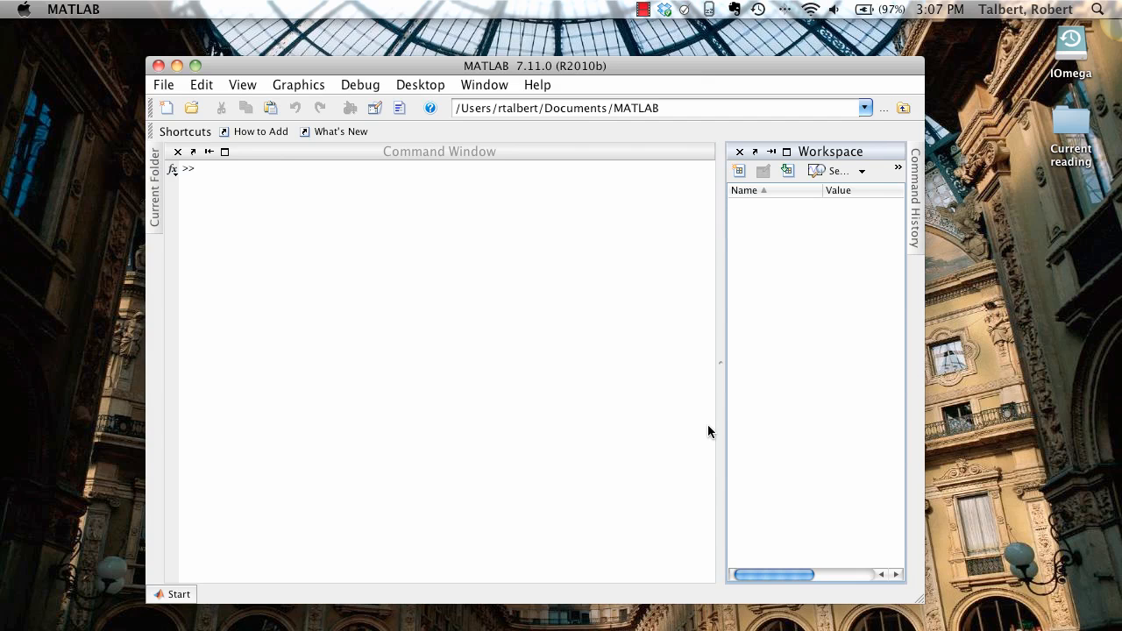
mouse_move(480, 309)
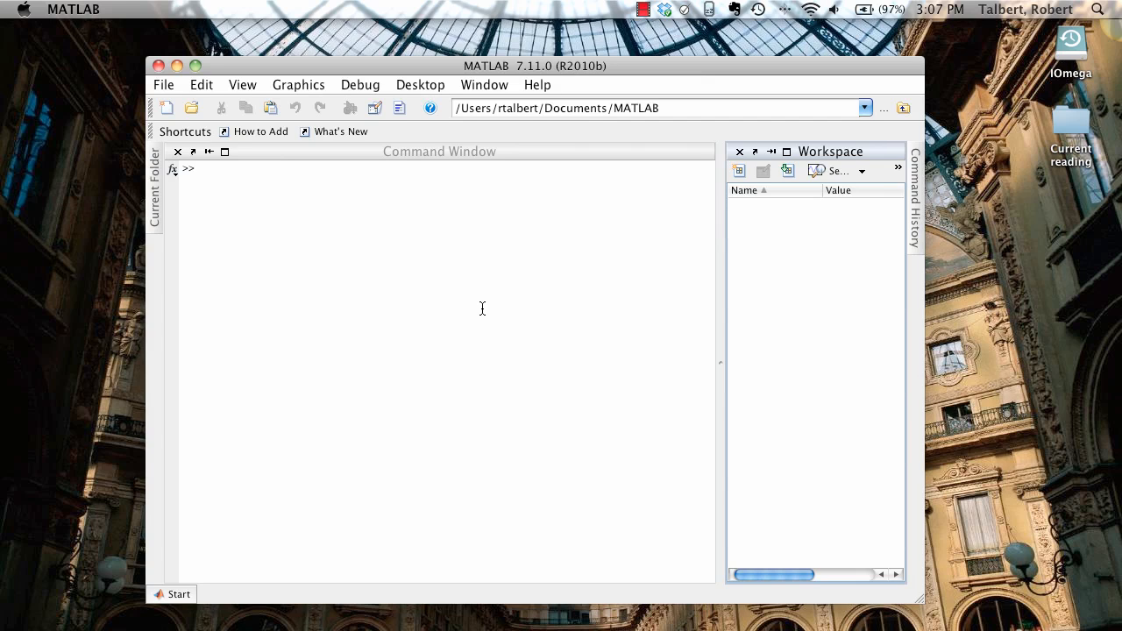
mouse_move(480, 300)
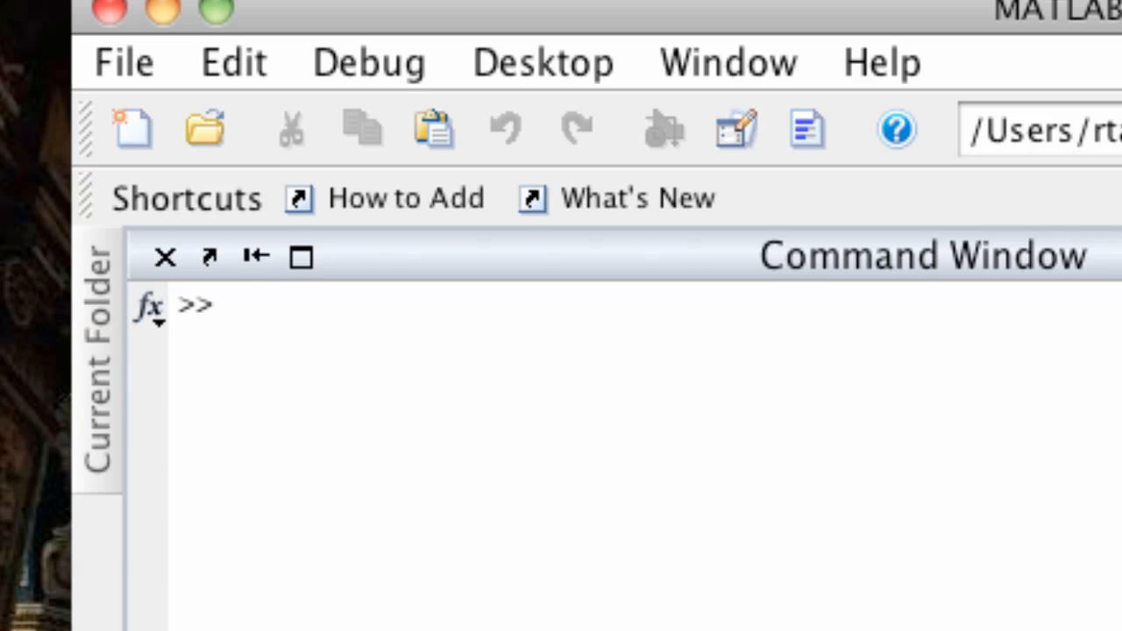
- Enter ezplot('x^2') at the command prompt without running it yet
text(ezplot)
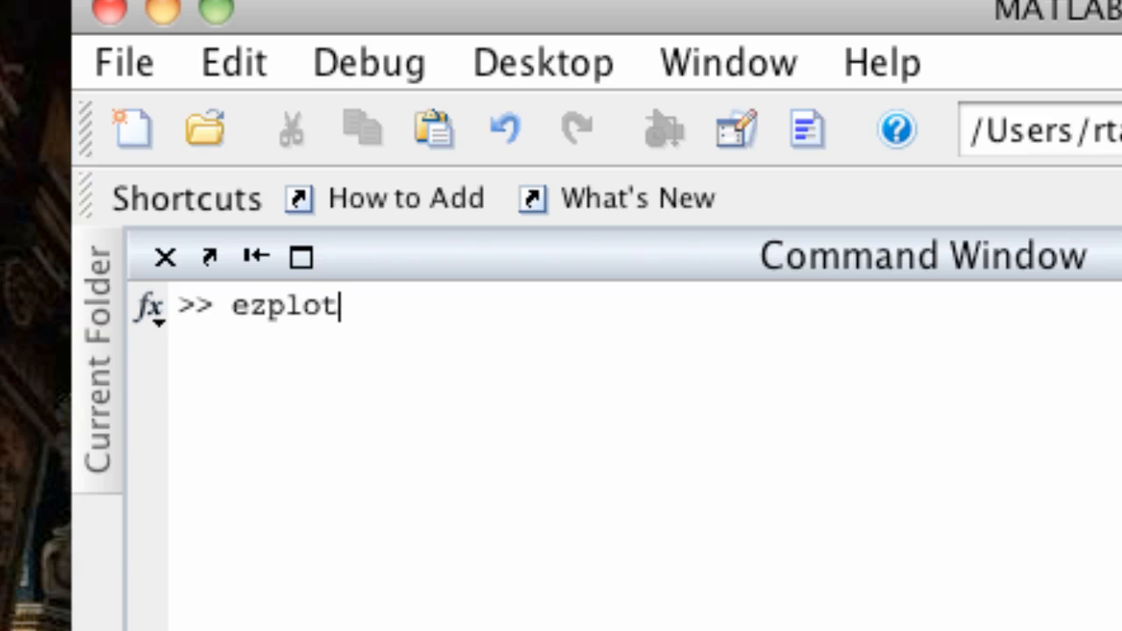
text(()
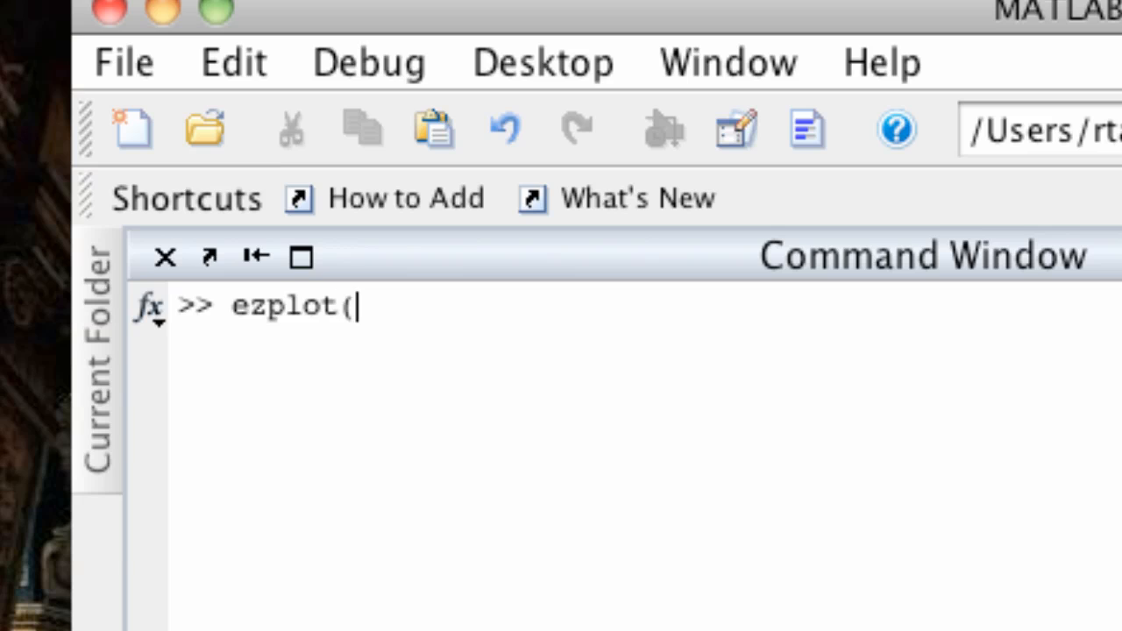
text(()
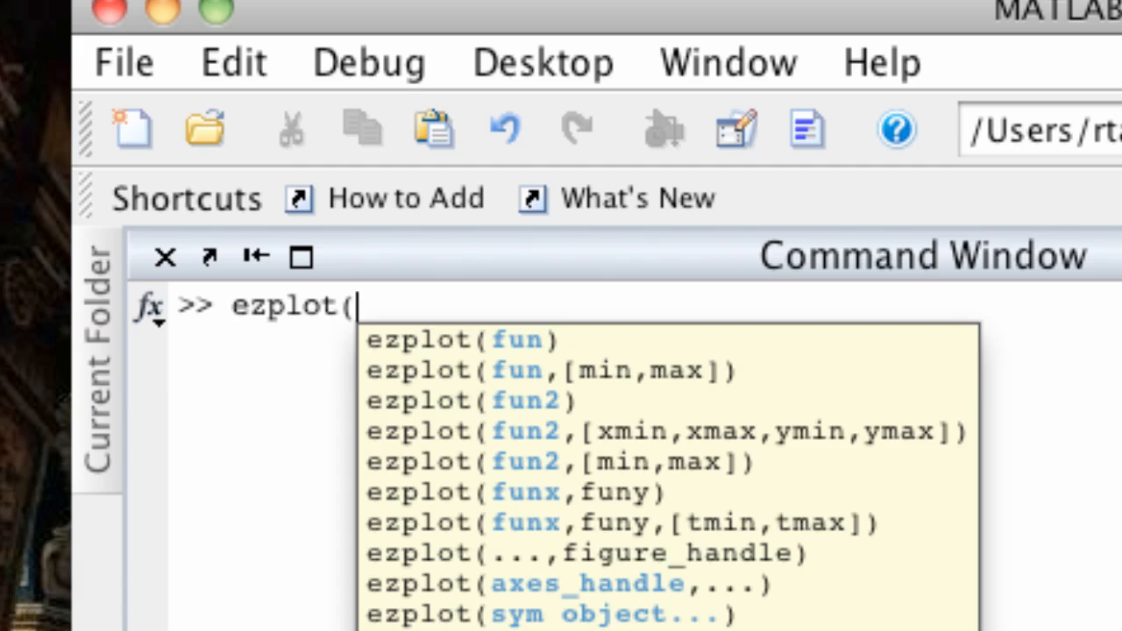
text(')
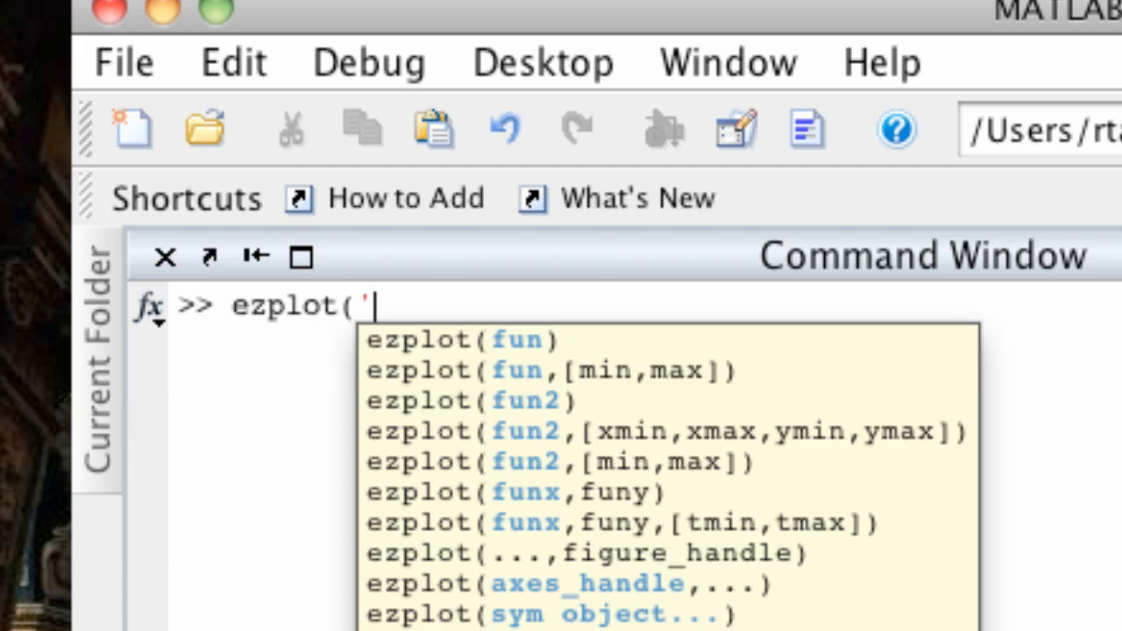
text(x^)
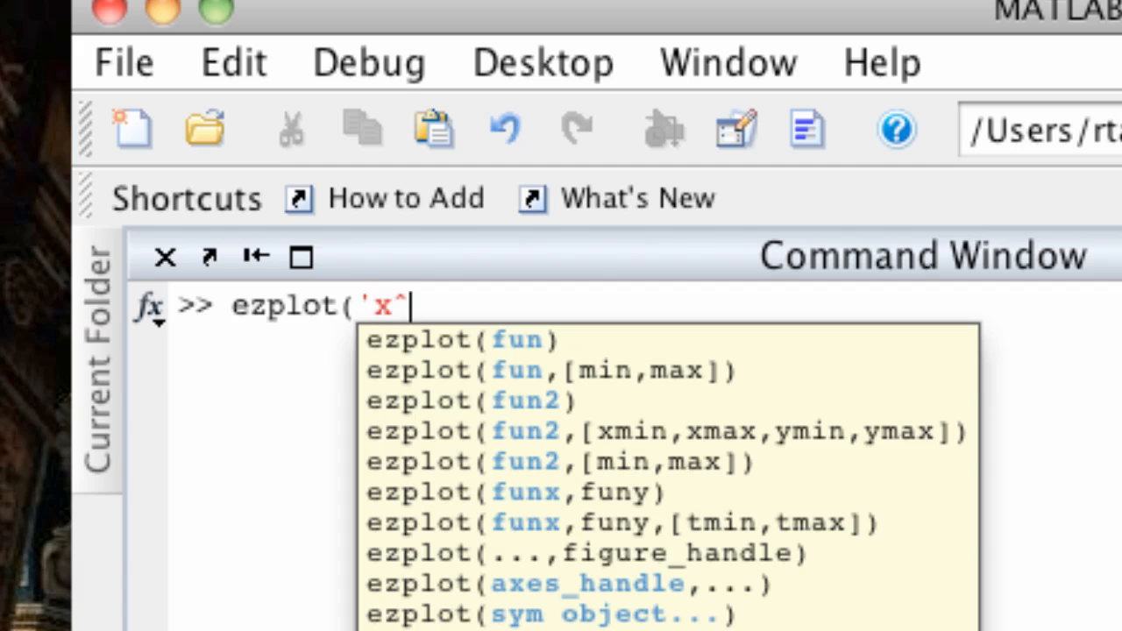
text(2')
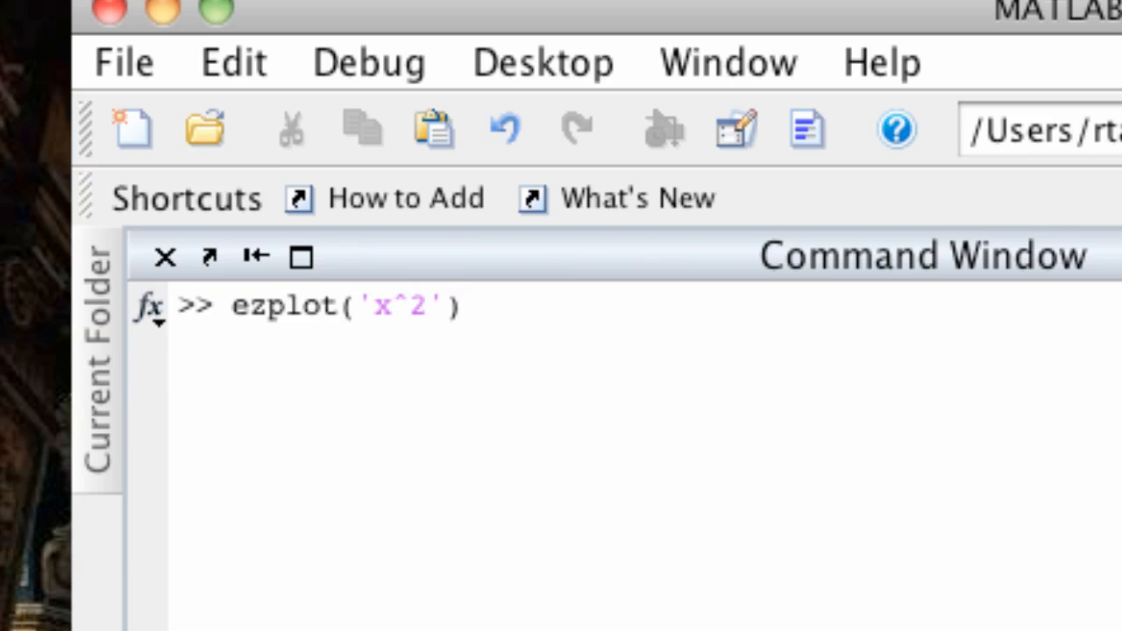
mouse_move(366, 319)
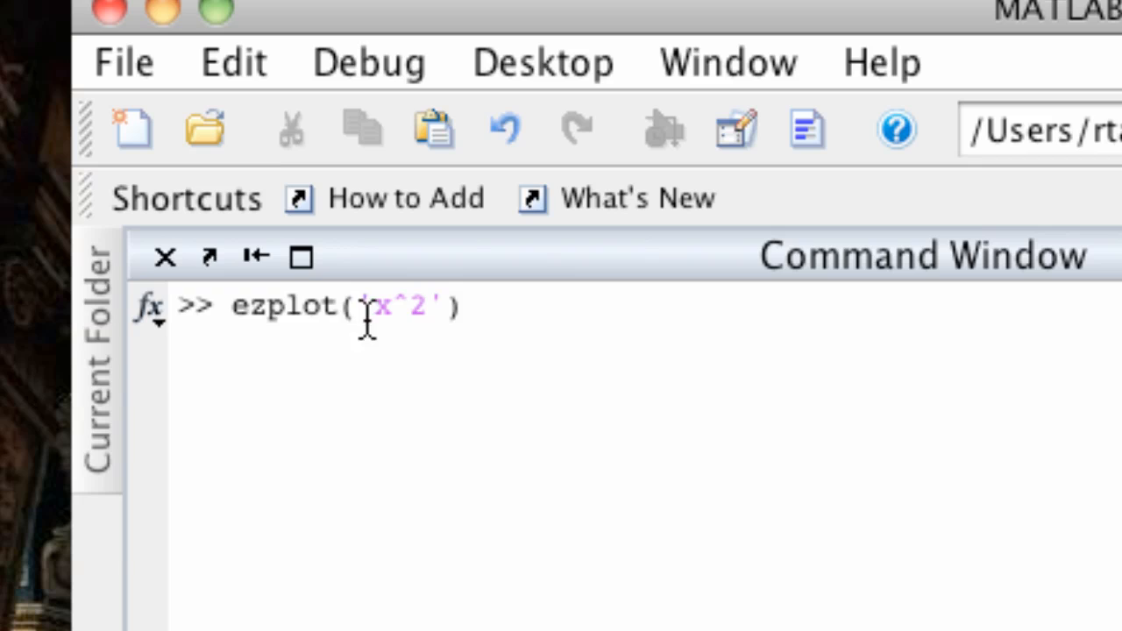
mouse_move(519, 331)
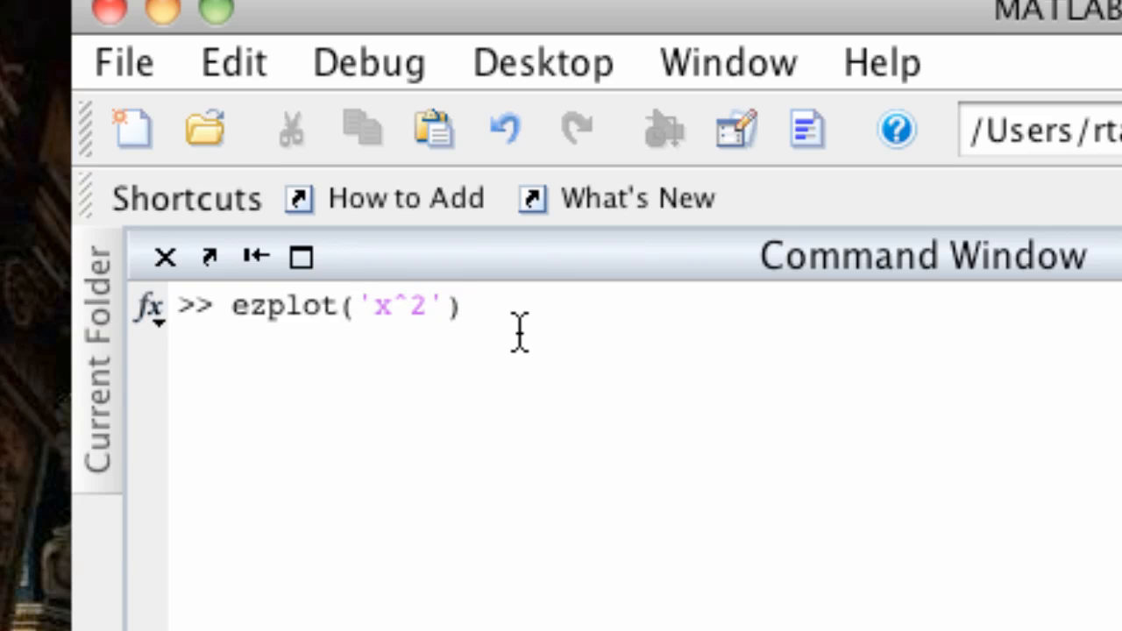
mouse_move(525, 333)
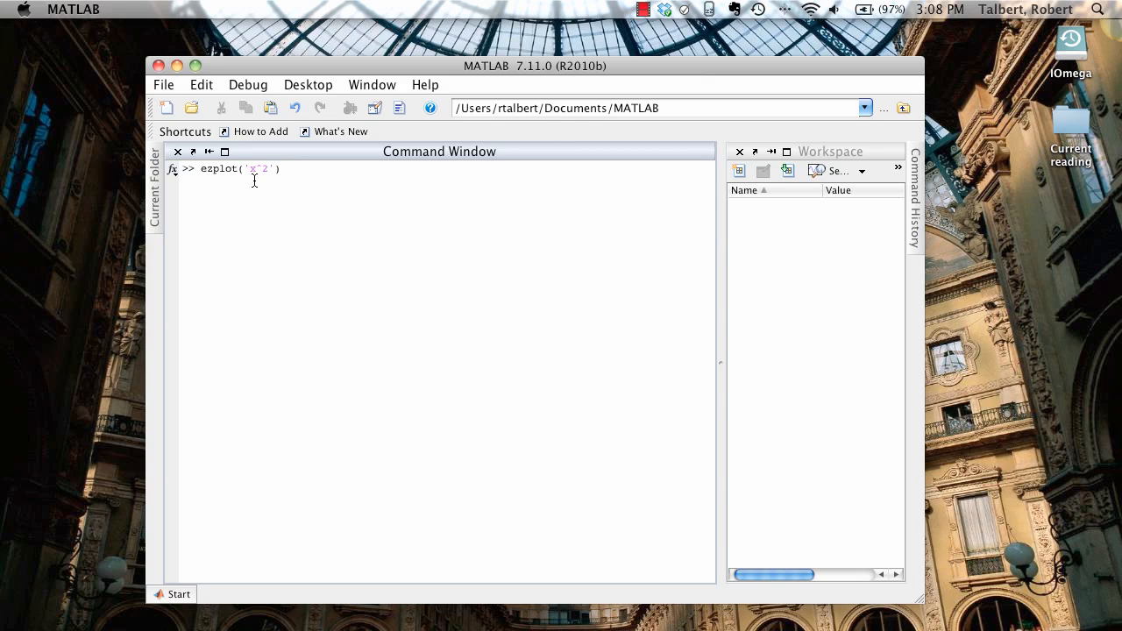
mouse_move(251, 190)
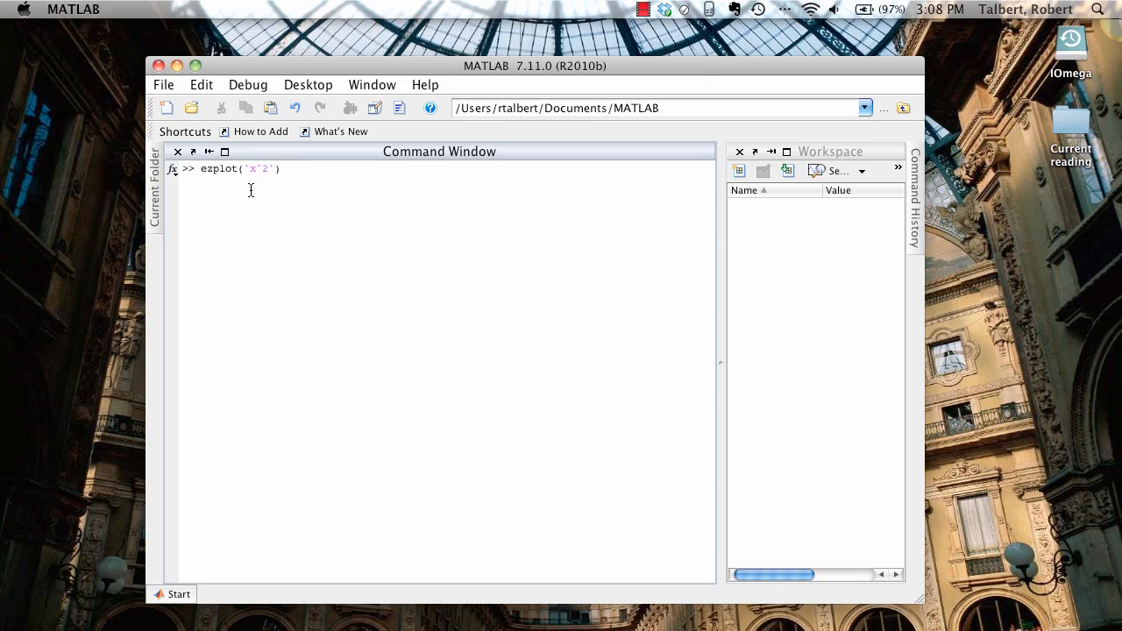
mouse_move(752, 227)
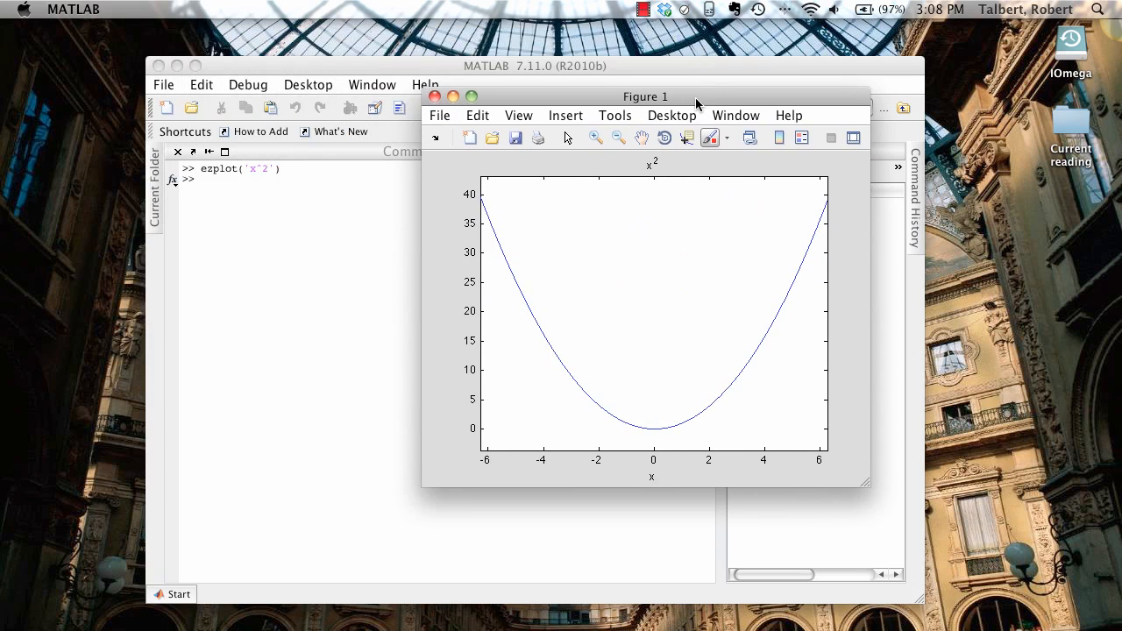
mouse_move(638, 172)
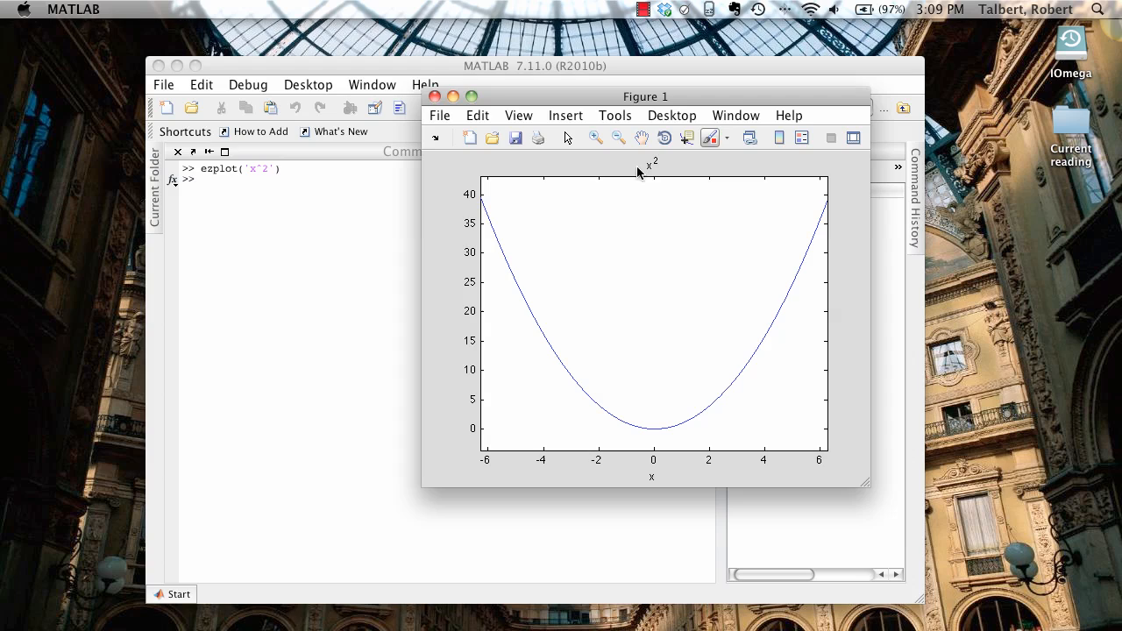
mouse_move(652, 165)
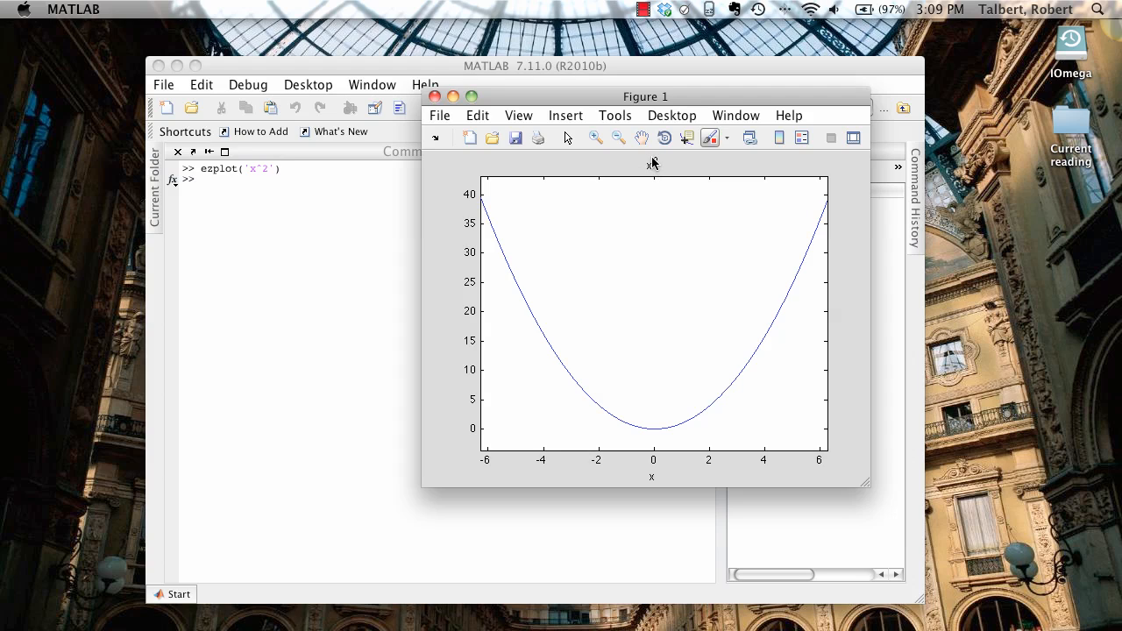
mouse_move(649, 179)
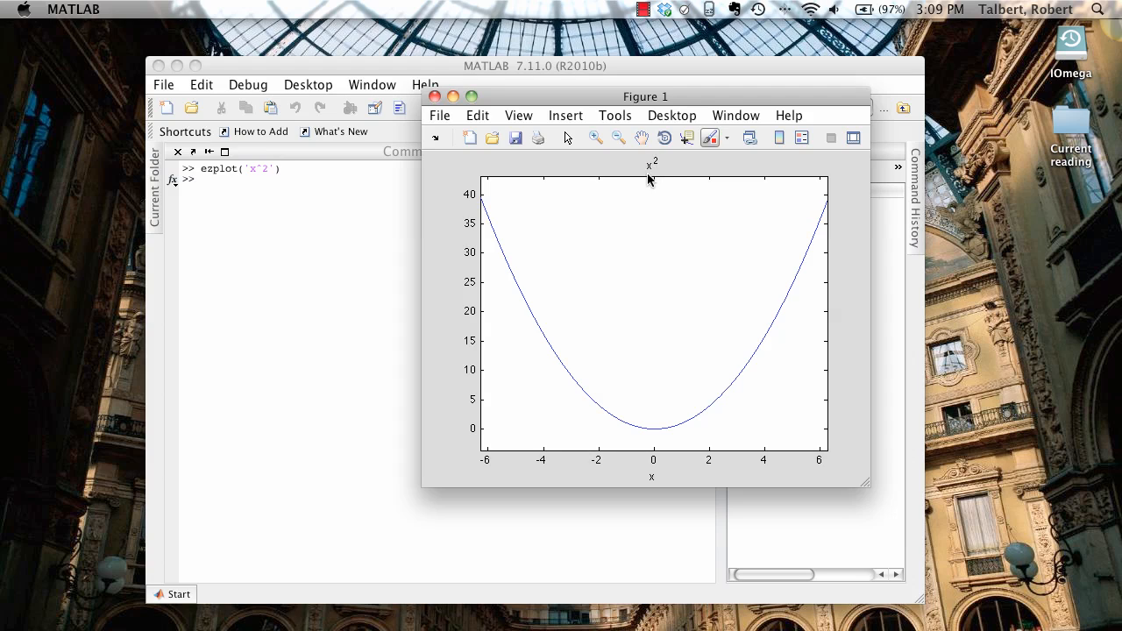
mouse_move(761, 480)
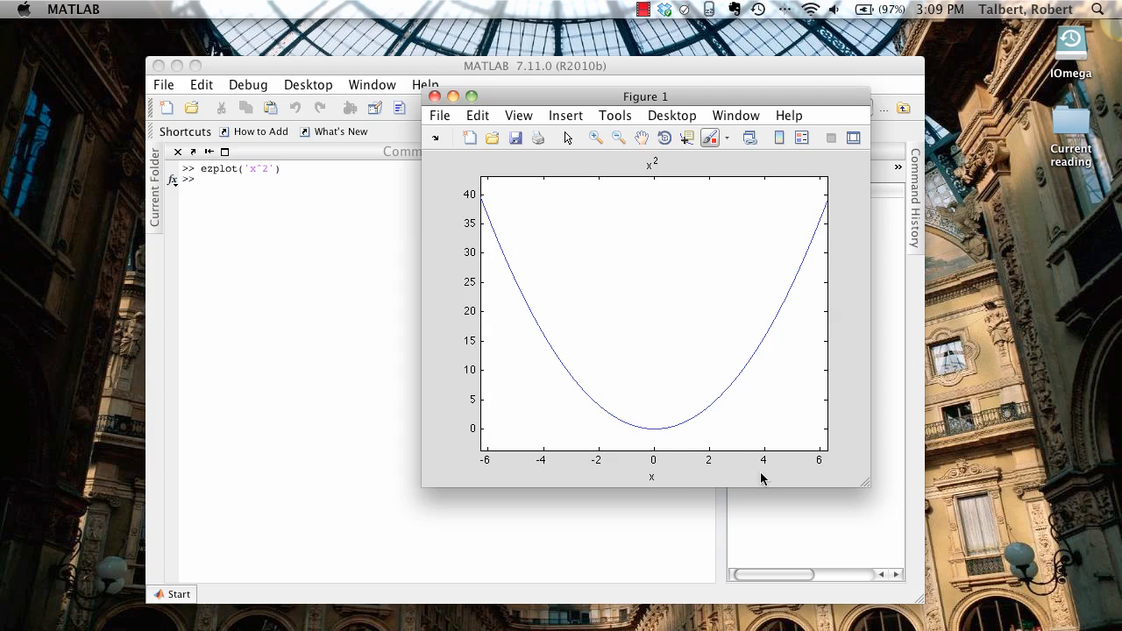
mouse_move(638, 450)
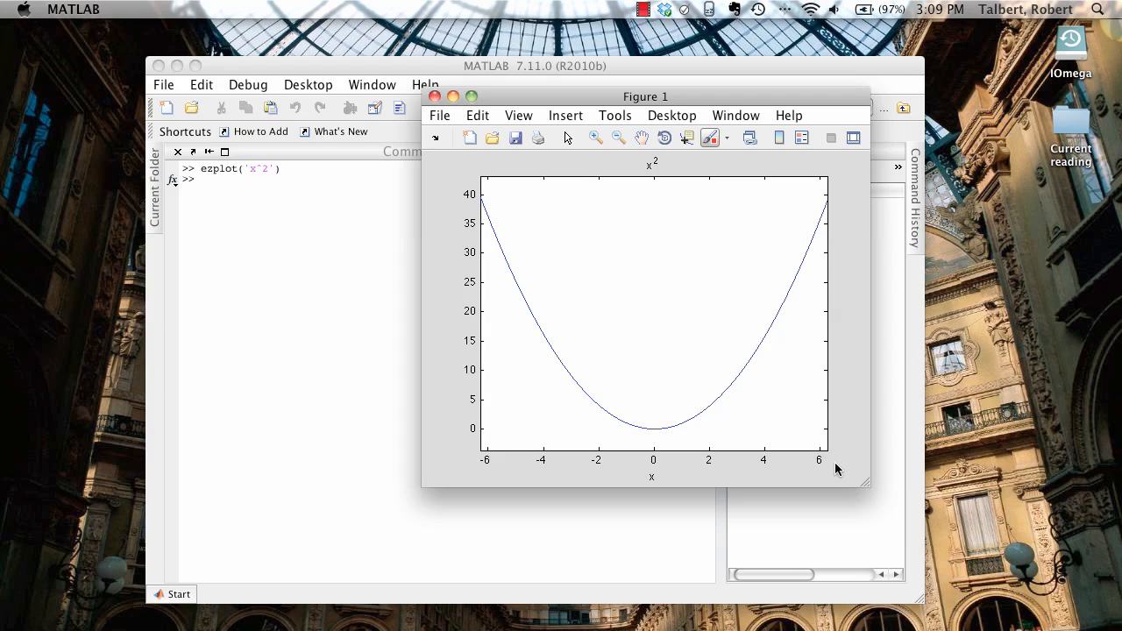
mouse_move(827, 474)
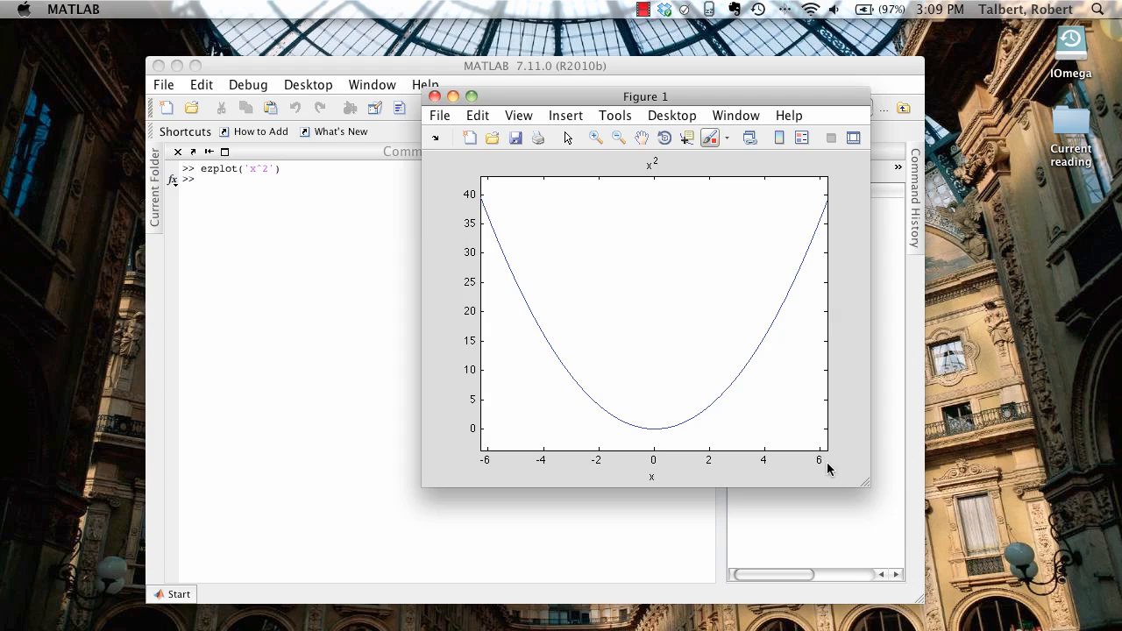
mouse_move(800, 460)
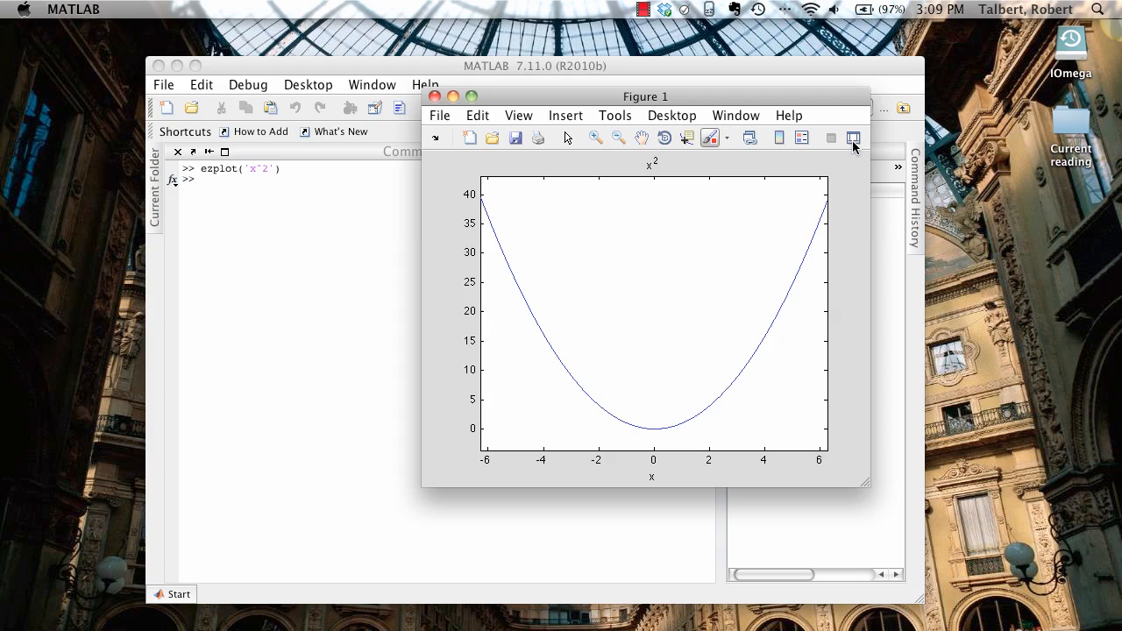
mouse_move(852, 140)
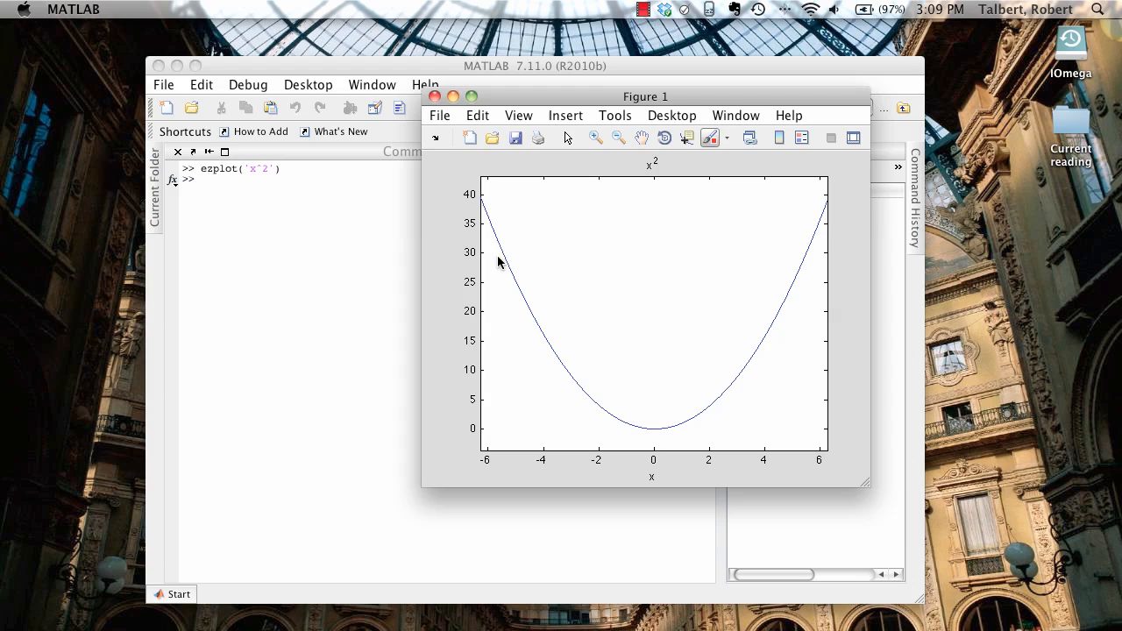
mouse_move(540, 312)
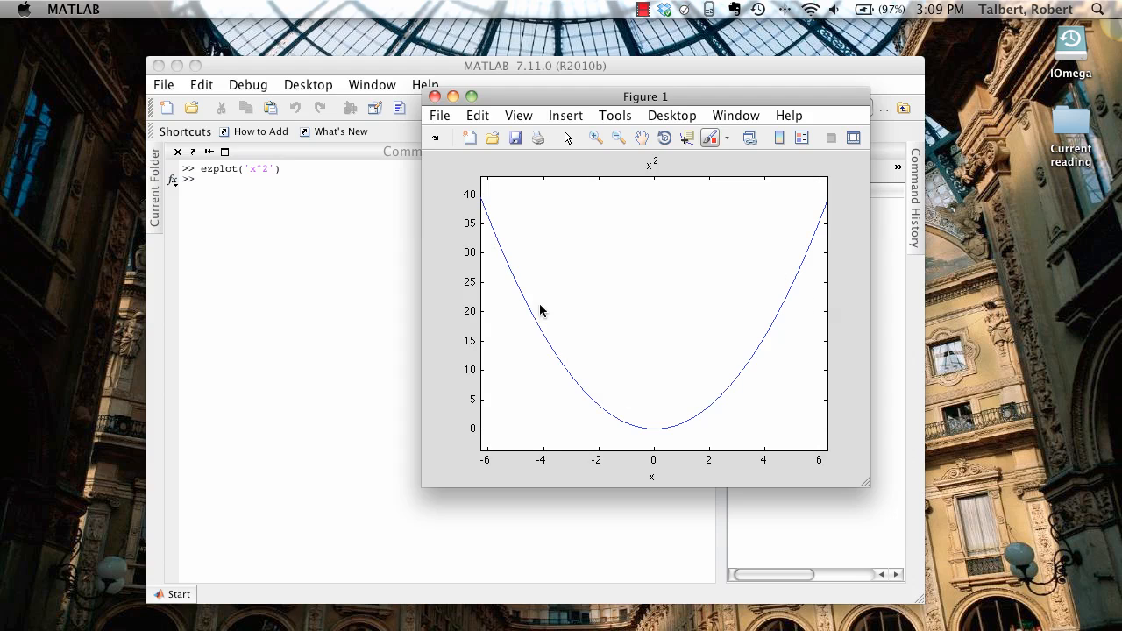
mouse_move(291, 224)
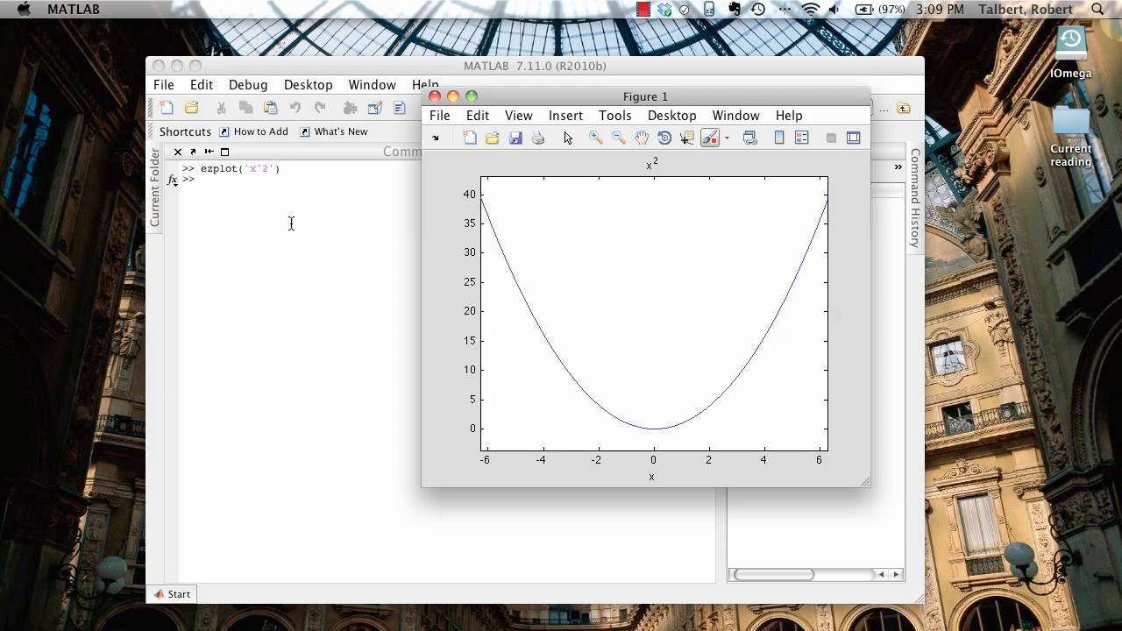
- Return focus to the Command Window after viewing the x^2 parabola
click(435, 97)
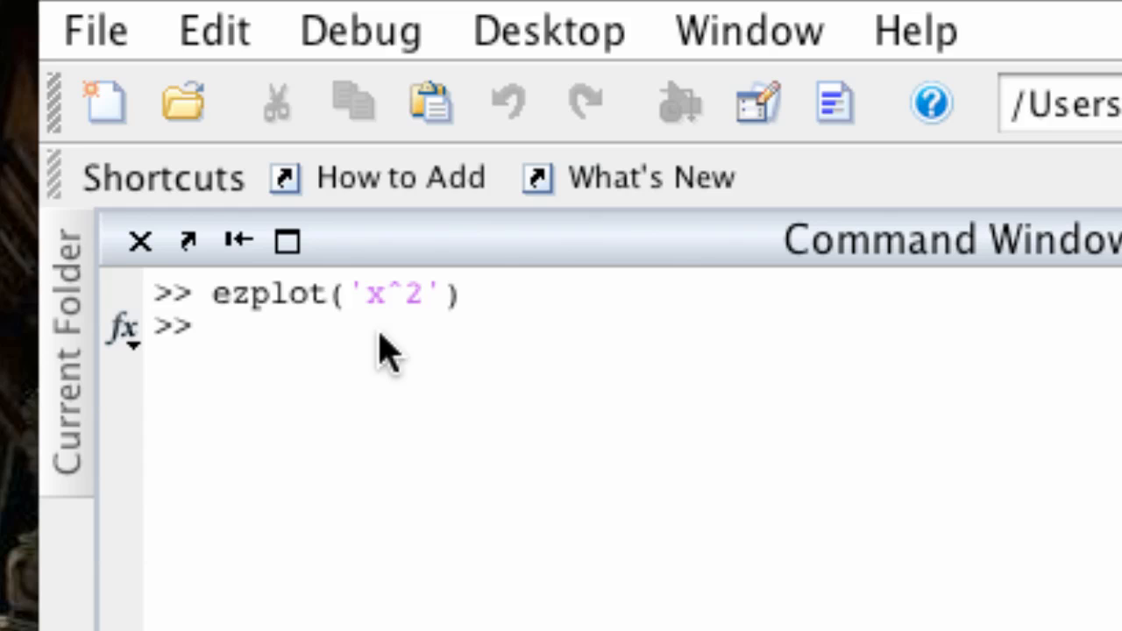
mouse_move(663, 442)
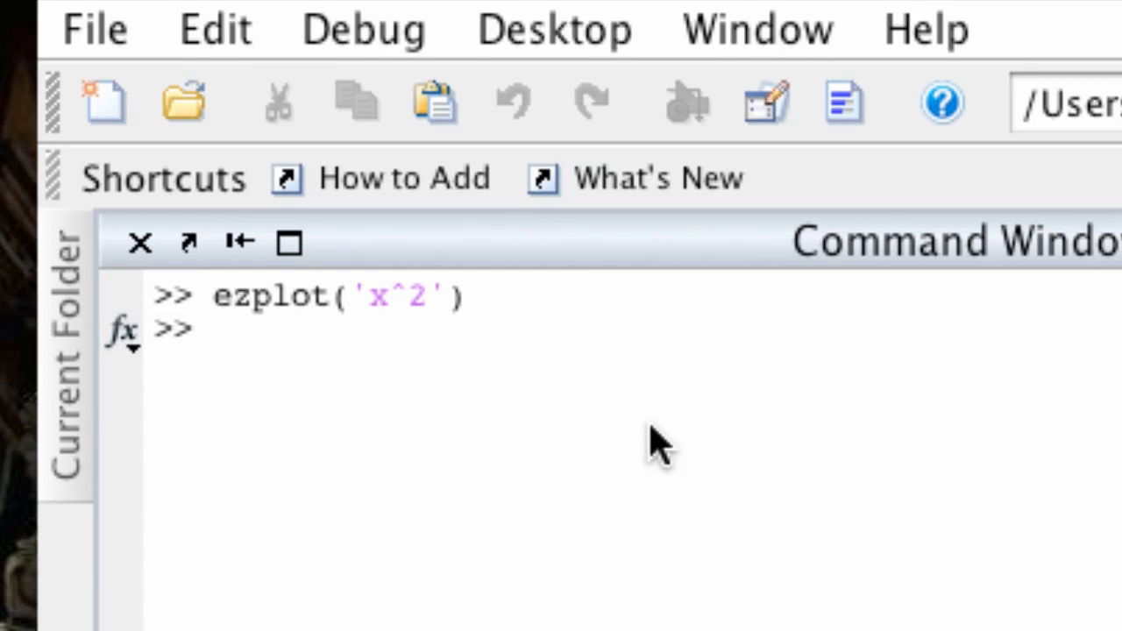
- Run ezplot('x^2', [0,5]) to replot the parabola over 0 to 5
text(ezplo)
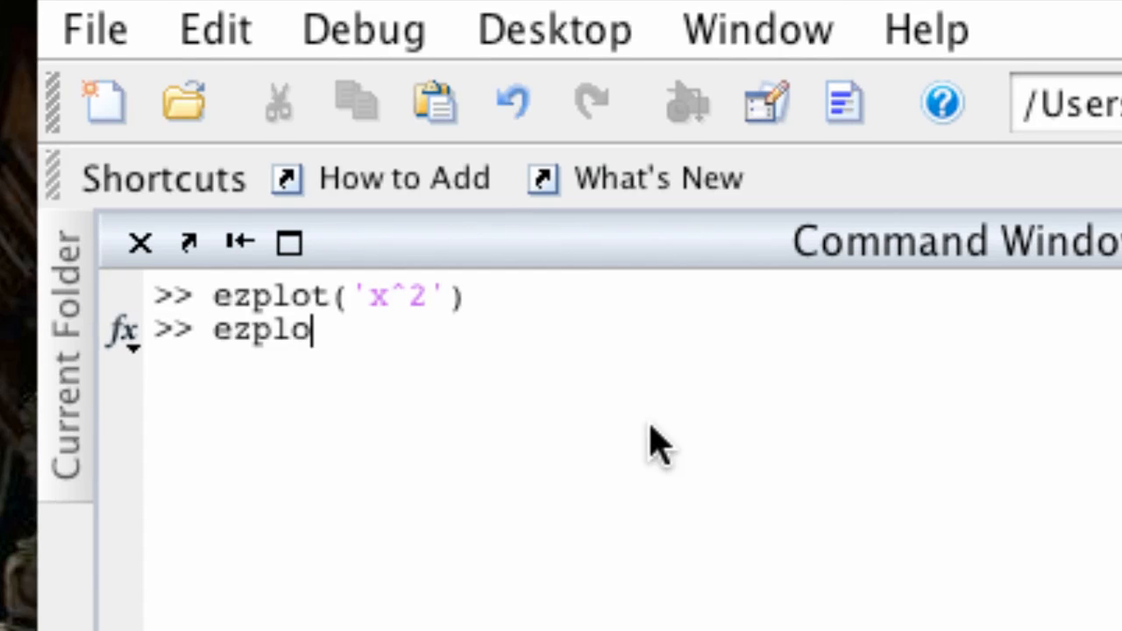
text(t('x)
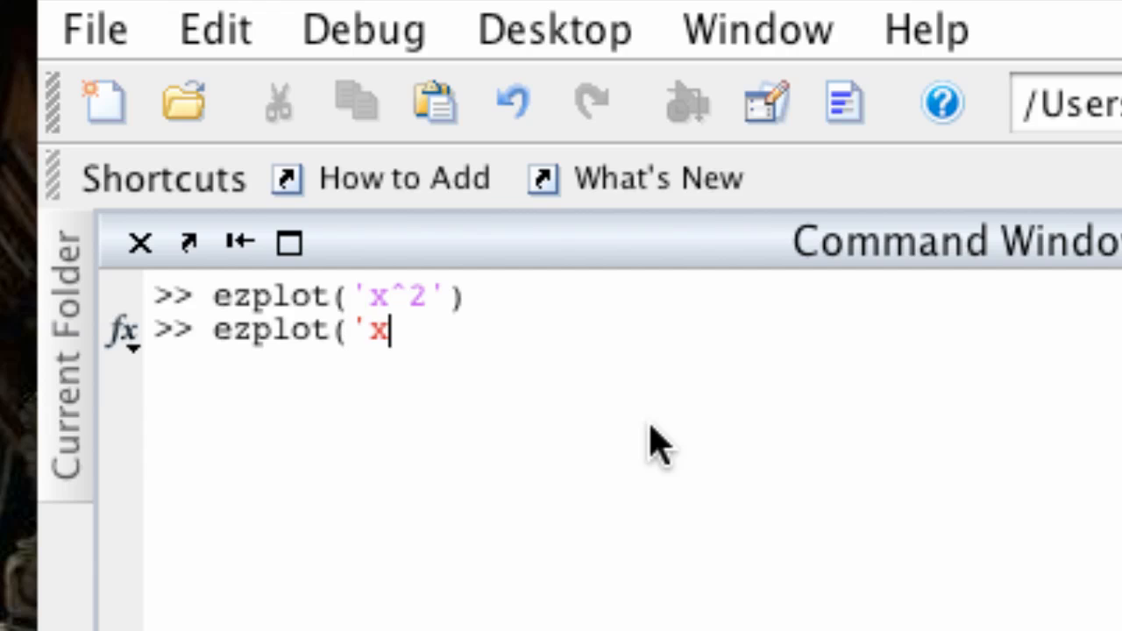
text(^2', [)
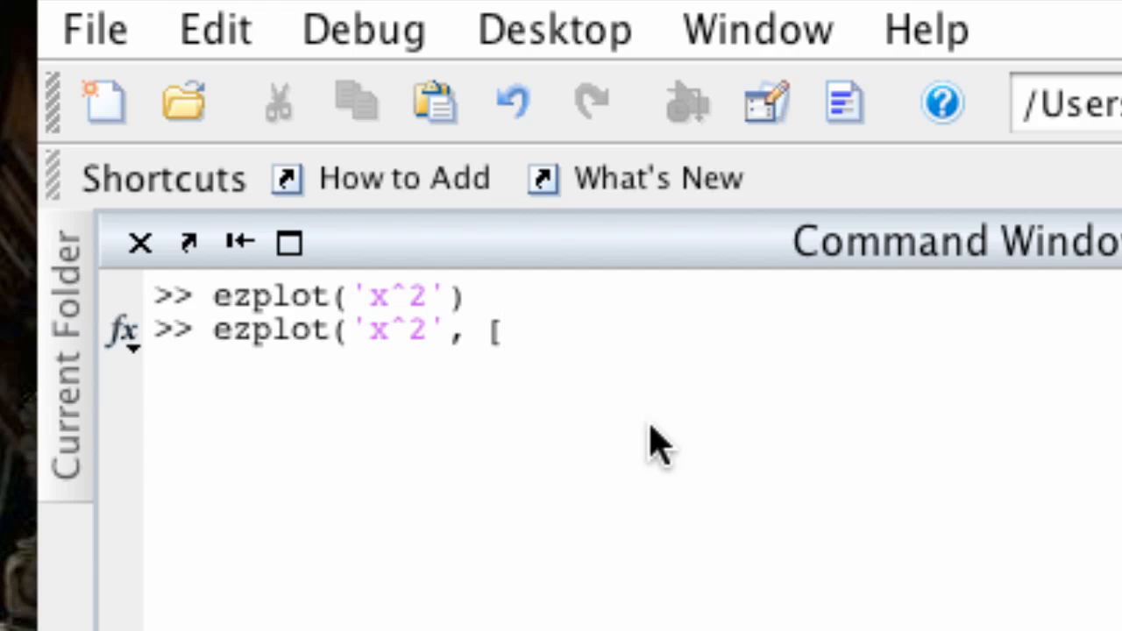
text(0)
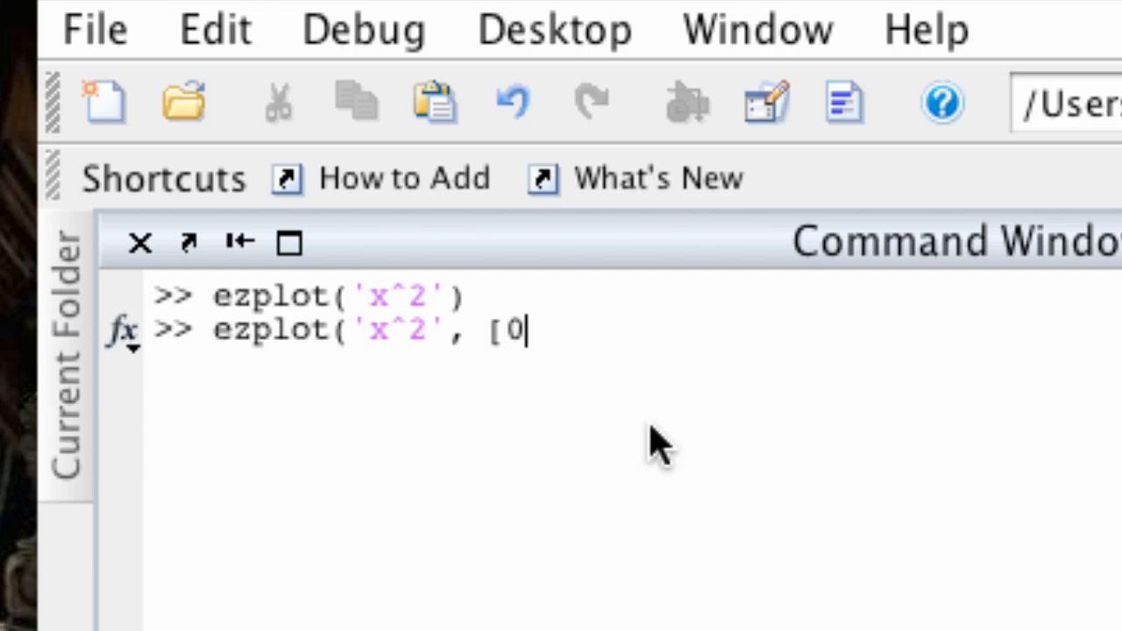
text(,5]))
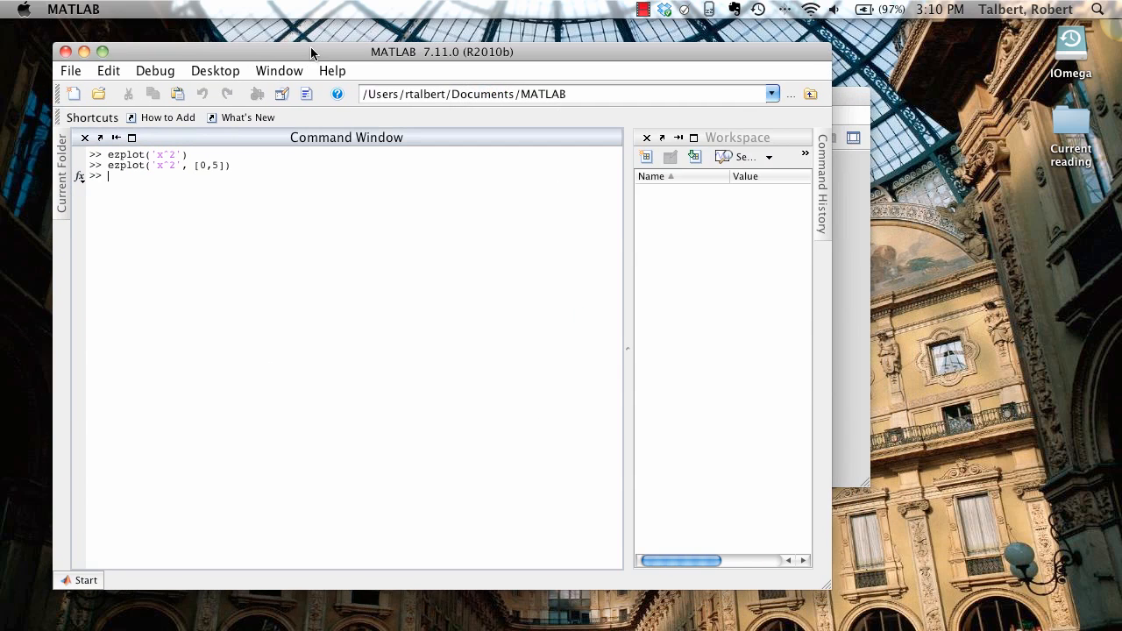
- Run ezplot('x*cos(x)') to draw the oscillating curve from -6 to 6
text(ezplot(')
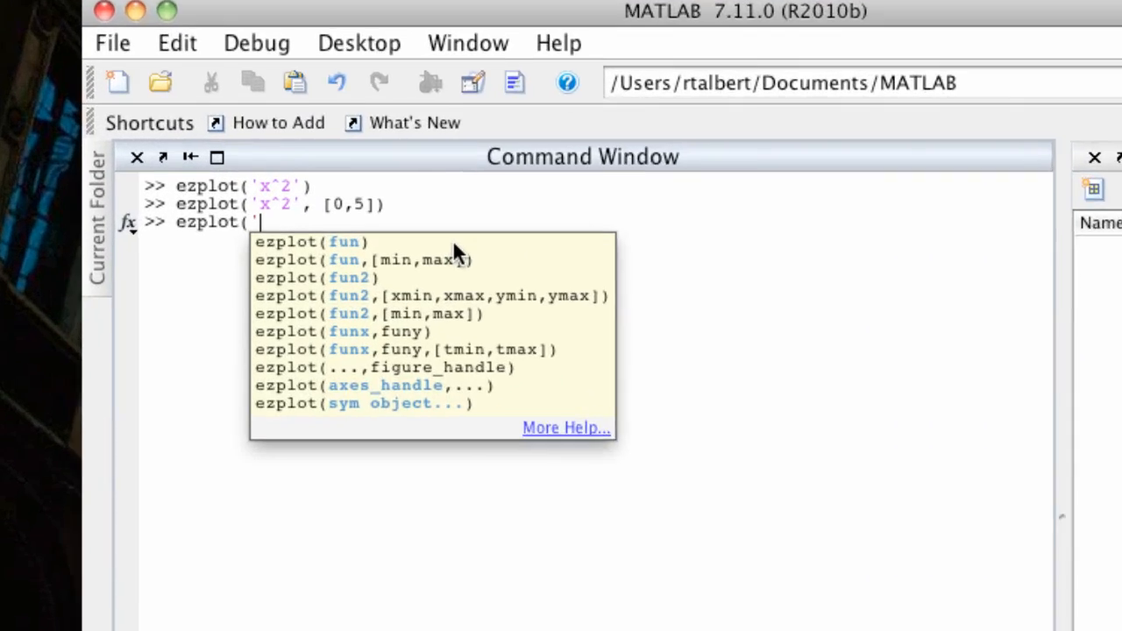
text(x*cos(x)'))
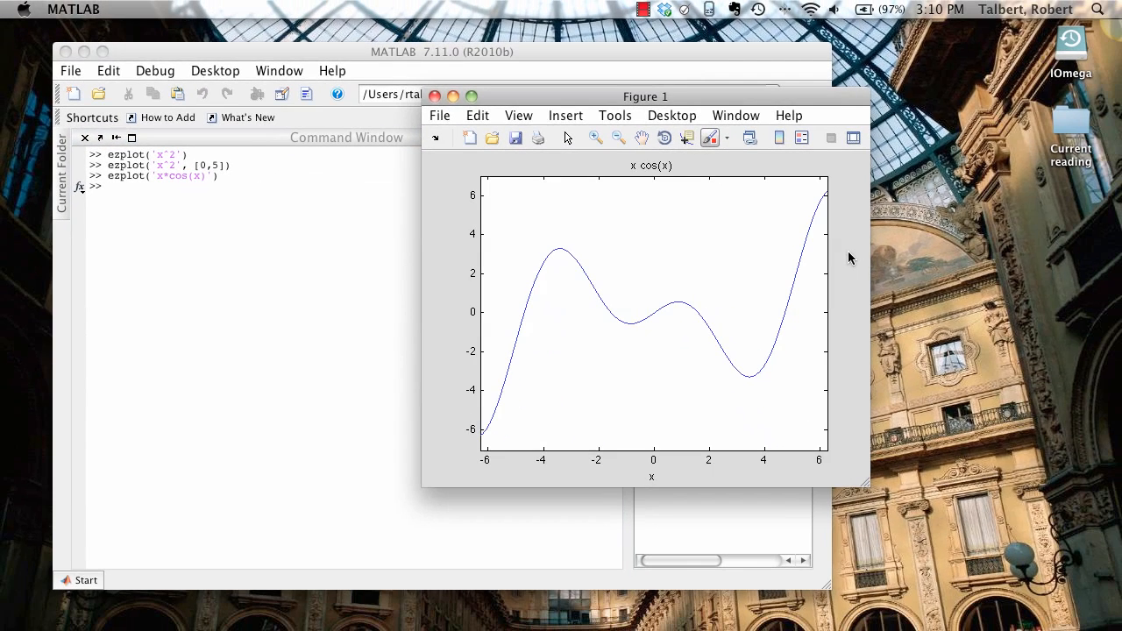
mouse_move(855, 228)
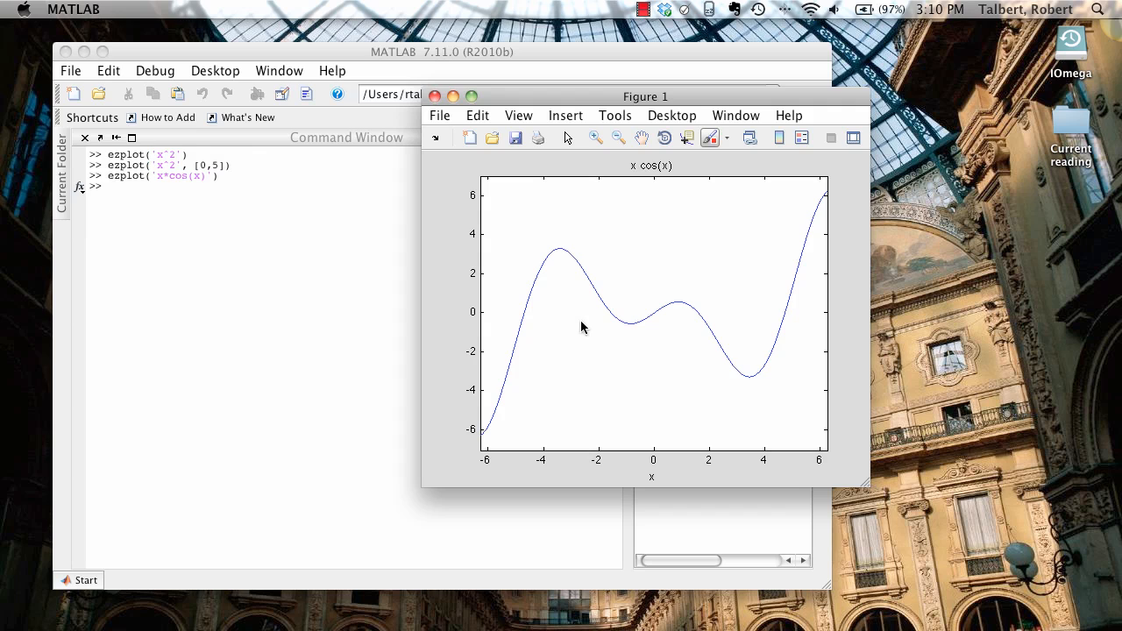
mouse_move(856, 140)
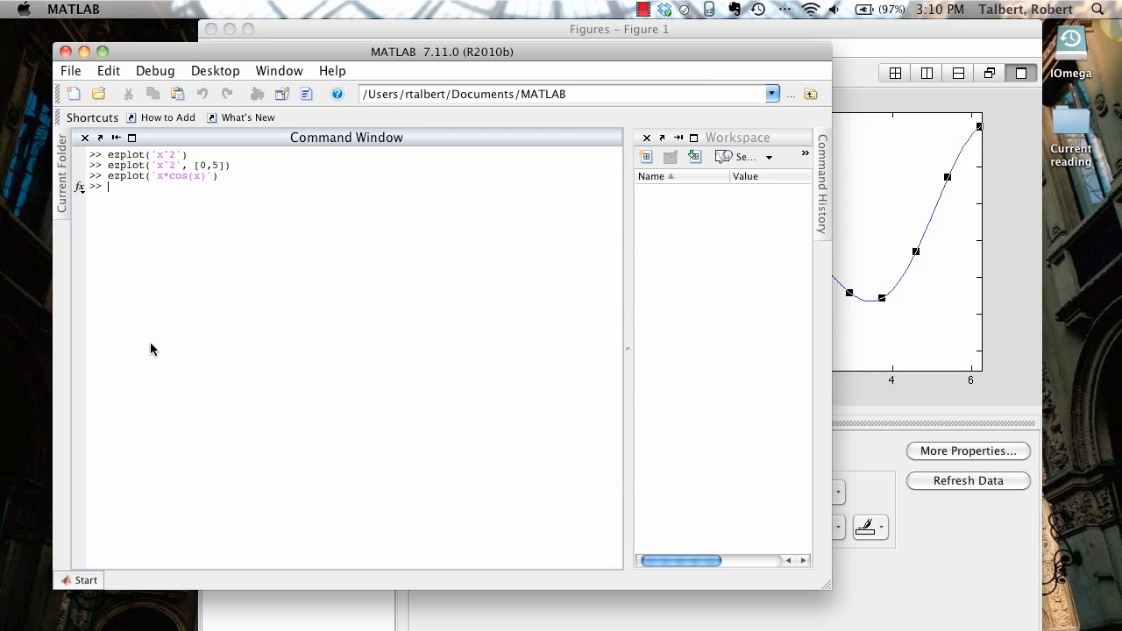
mouse_move(1030, 363)
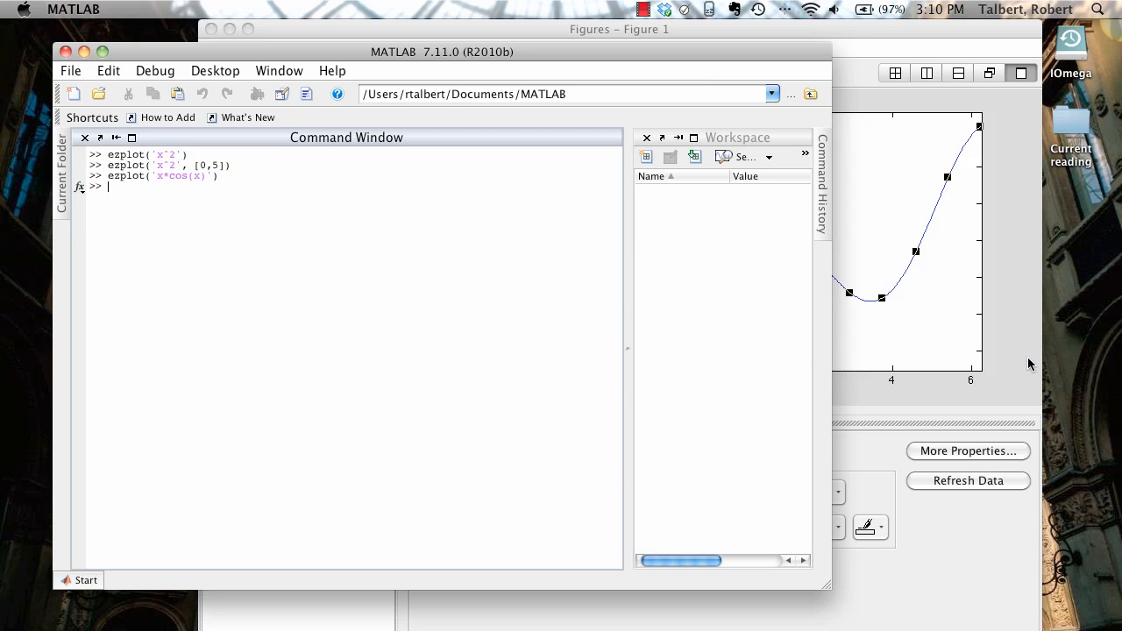
mouse_move(329, 256)
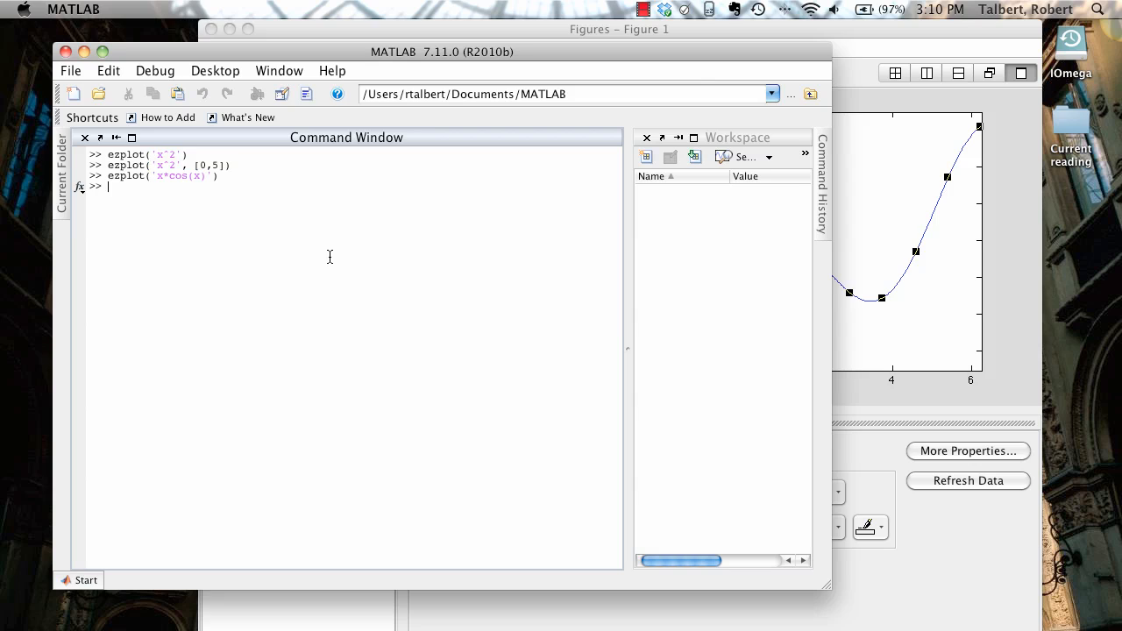